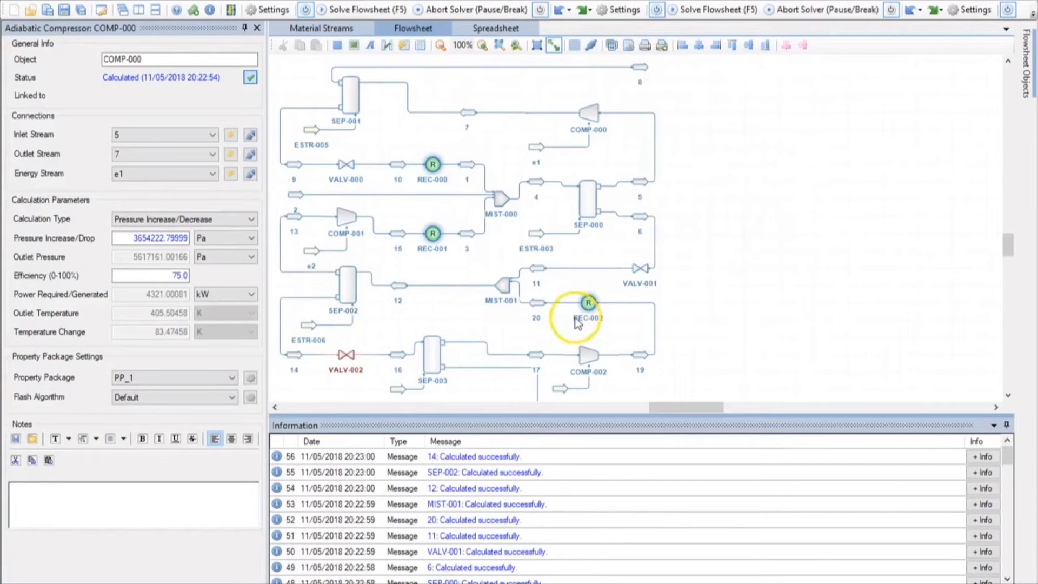
{"action": "mouse_move", "coordinate": [540, 275]}
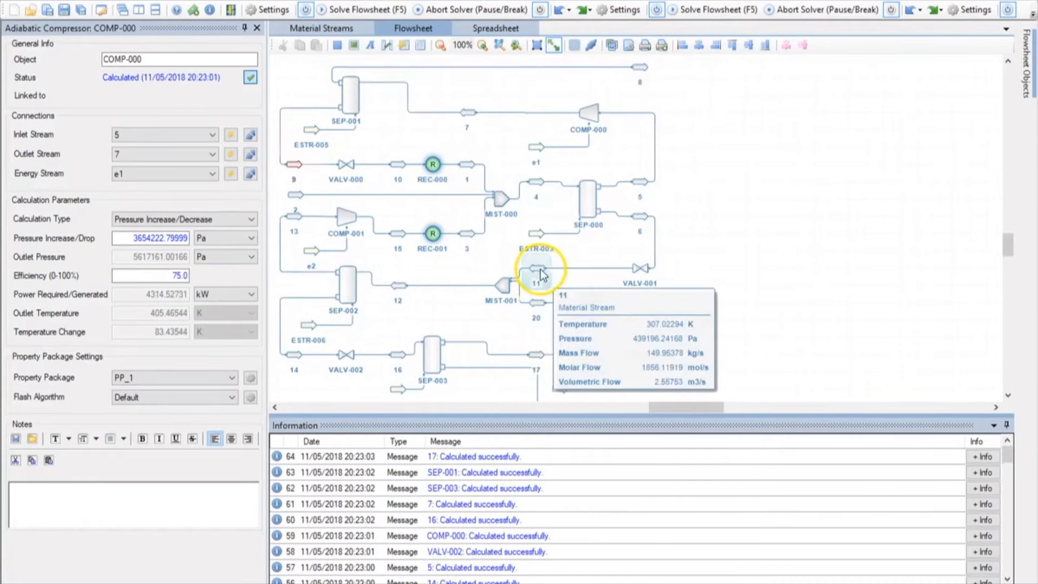
{"action": "mouse_move", "coordinate": [396, 237]}
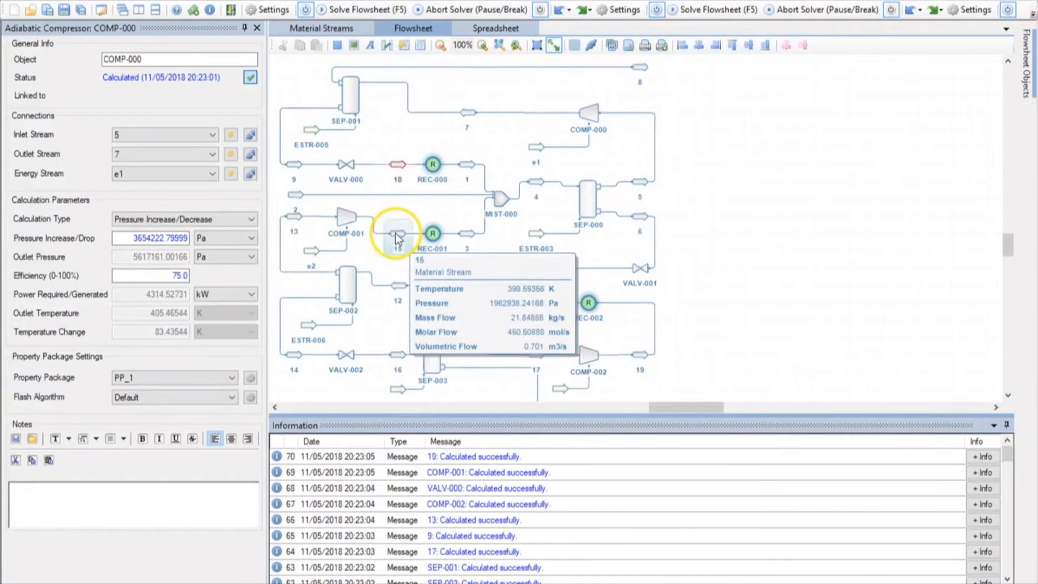